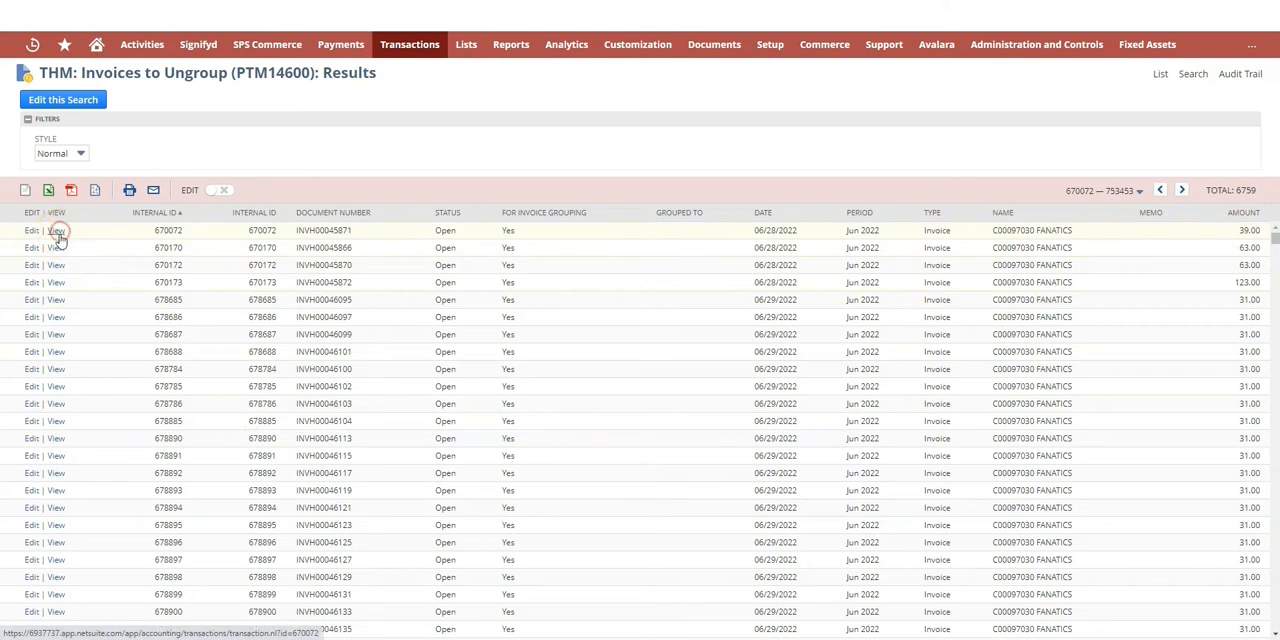
Edit invoice INVH00045871 and clear For Invoice Grouping using Field Help's empty Set value.
{"action": "left_click", "coordinate": [56, 230]}
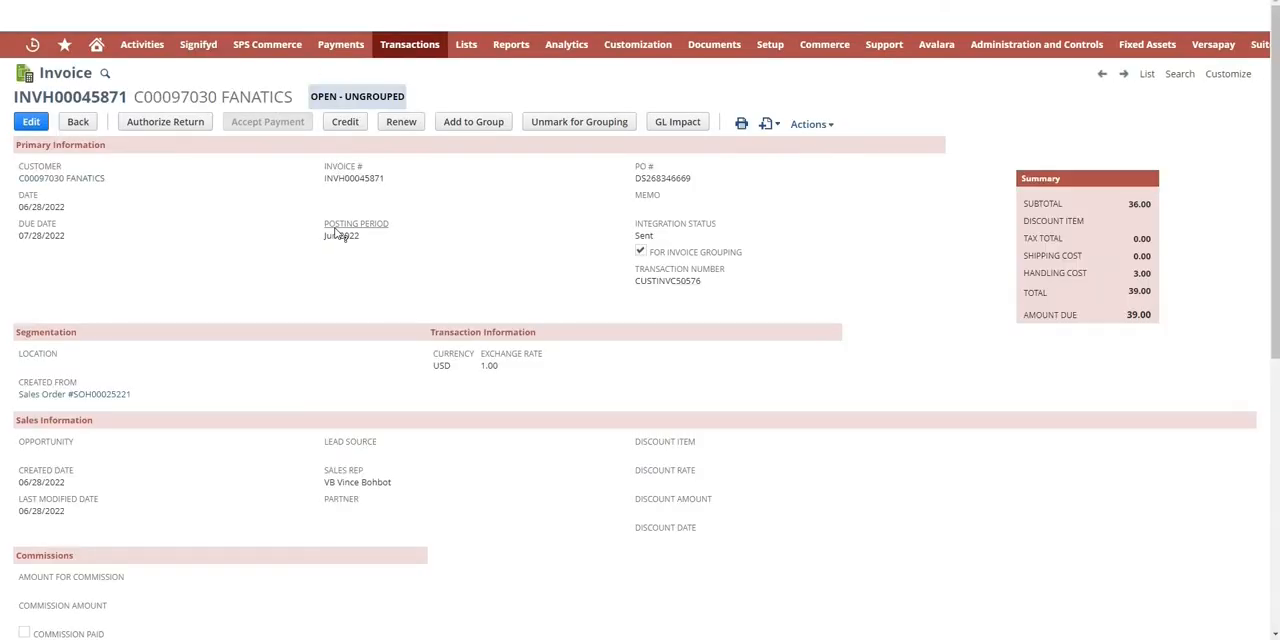
{"action": "left_click", "coordinate": [31, 121]}
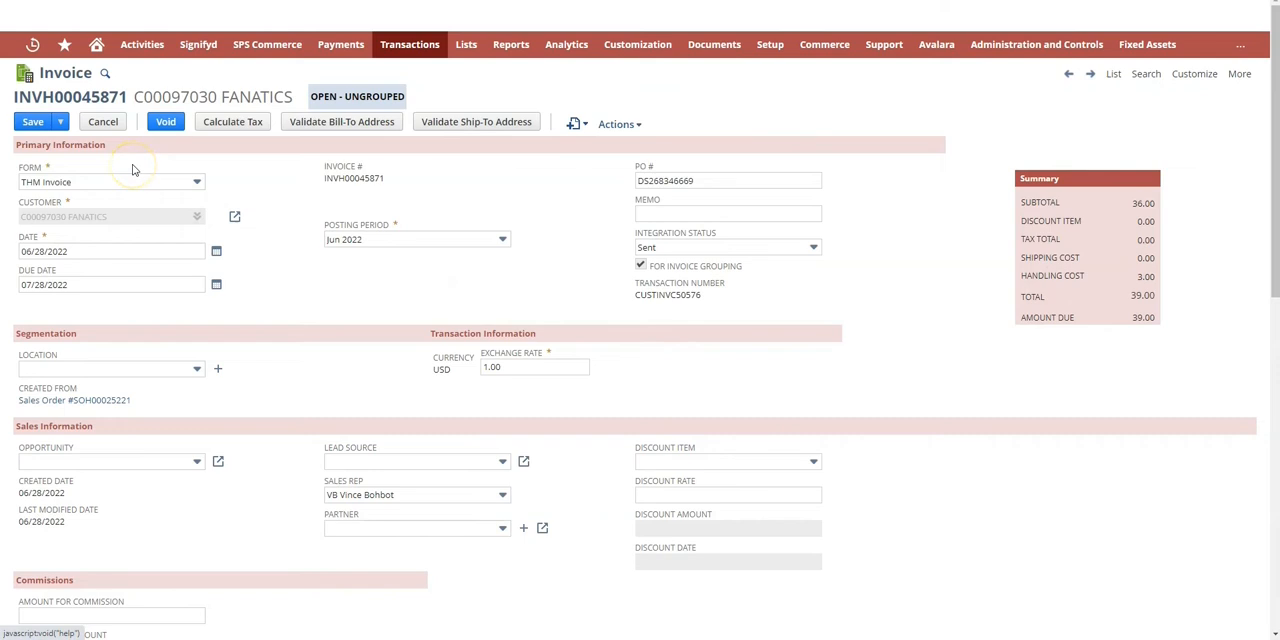
{"action": "mouse_move", "coordinate": [665, 290]}
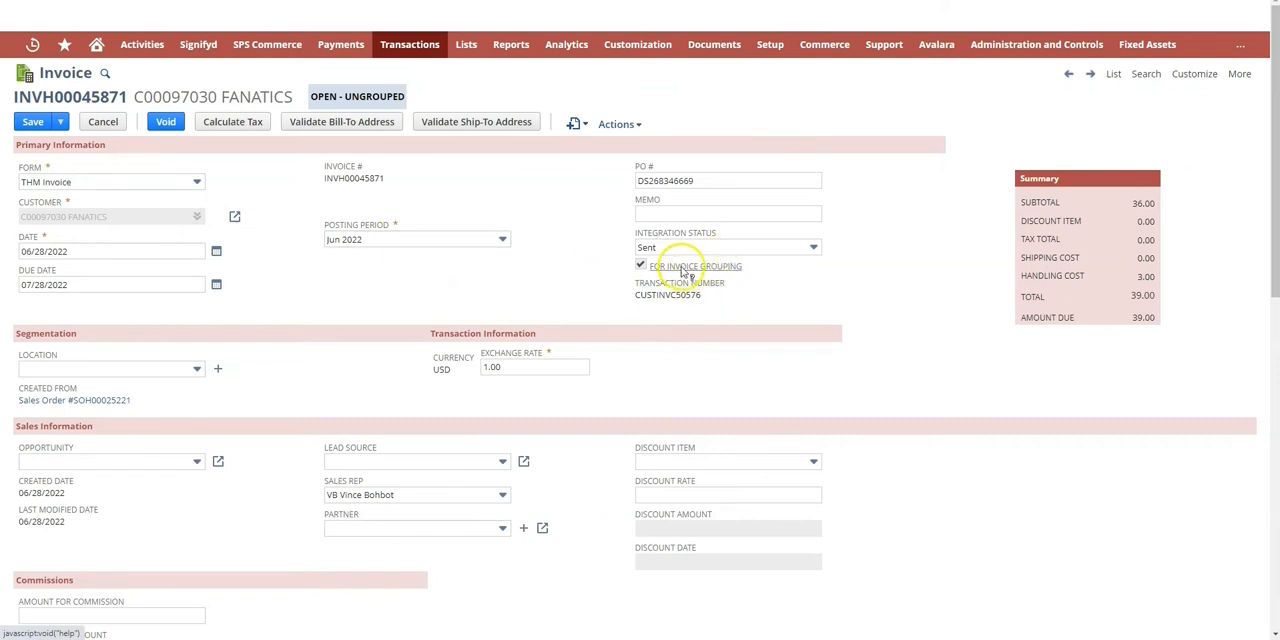
{"action": "left_click", "coordinate": [641, 264]}
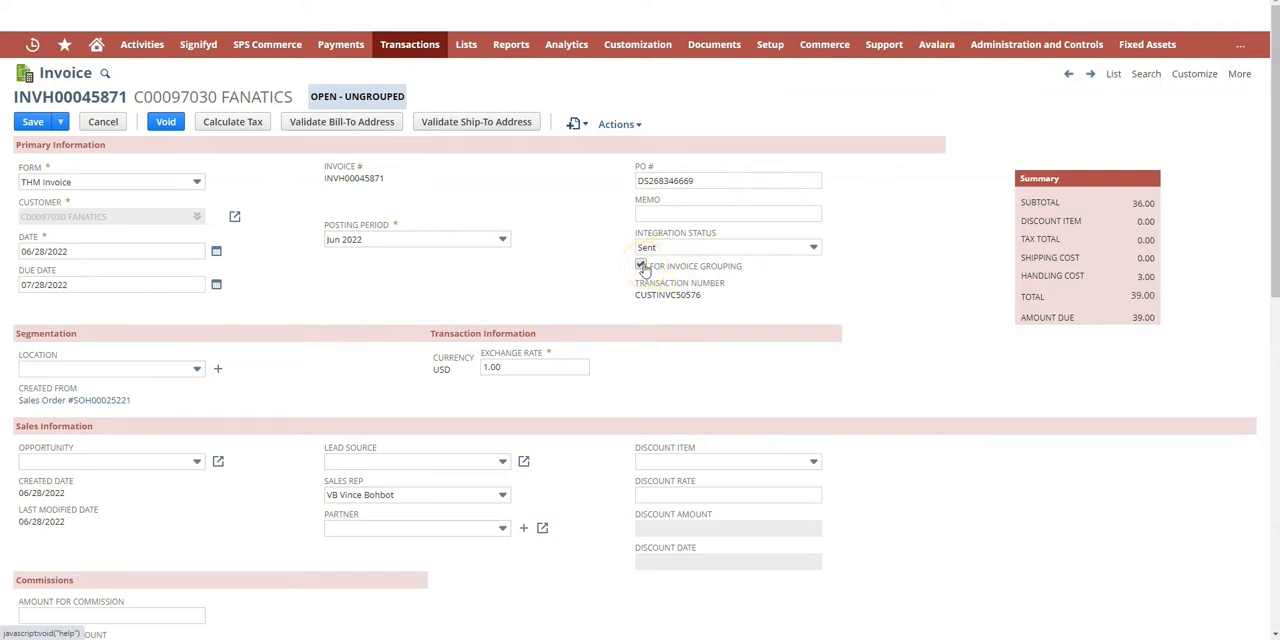
{"action": "left_click", "coordinate": [640, 265]}
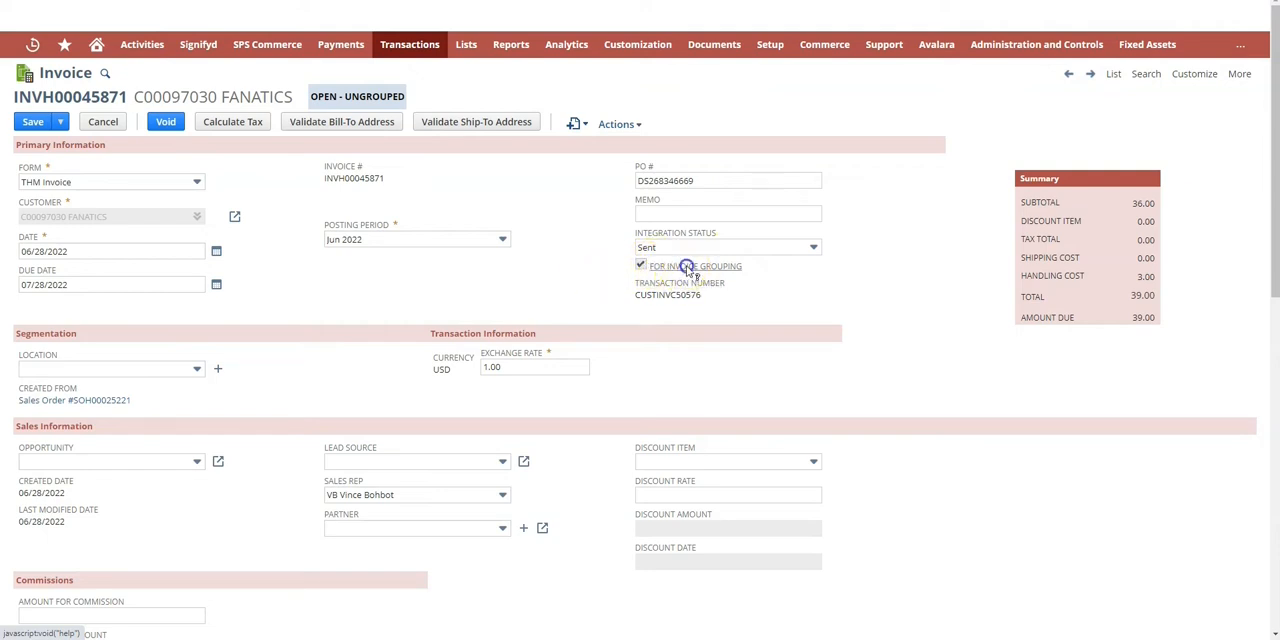
{"action": "left_click", "coordinate": [694, 266]}
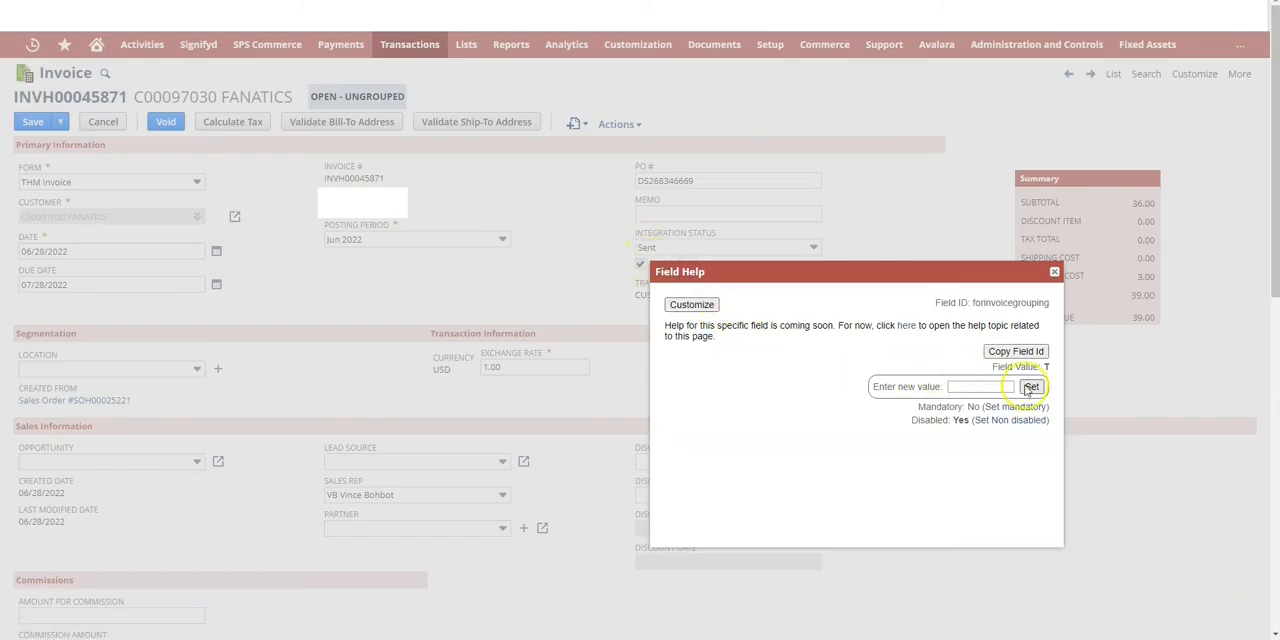
{"action": "left_click", "coordinate": [1031, 387]}
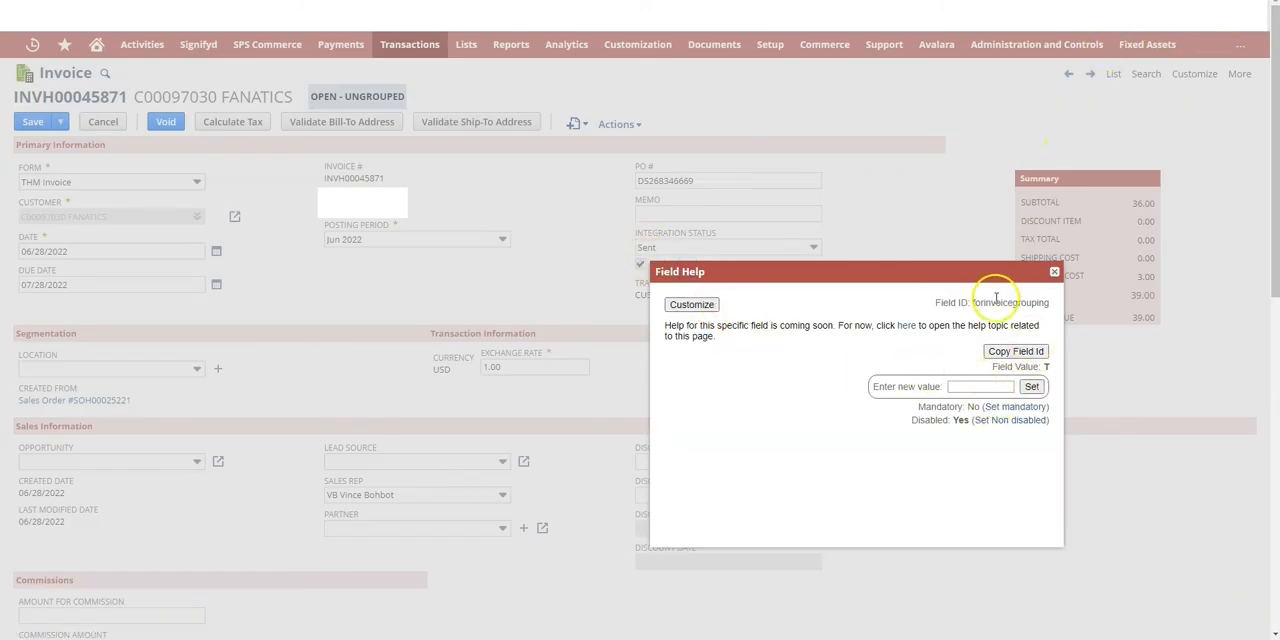
{"action": "left_click", "coordinate": [1053, 271]}
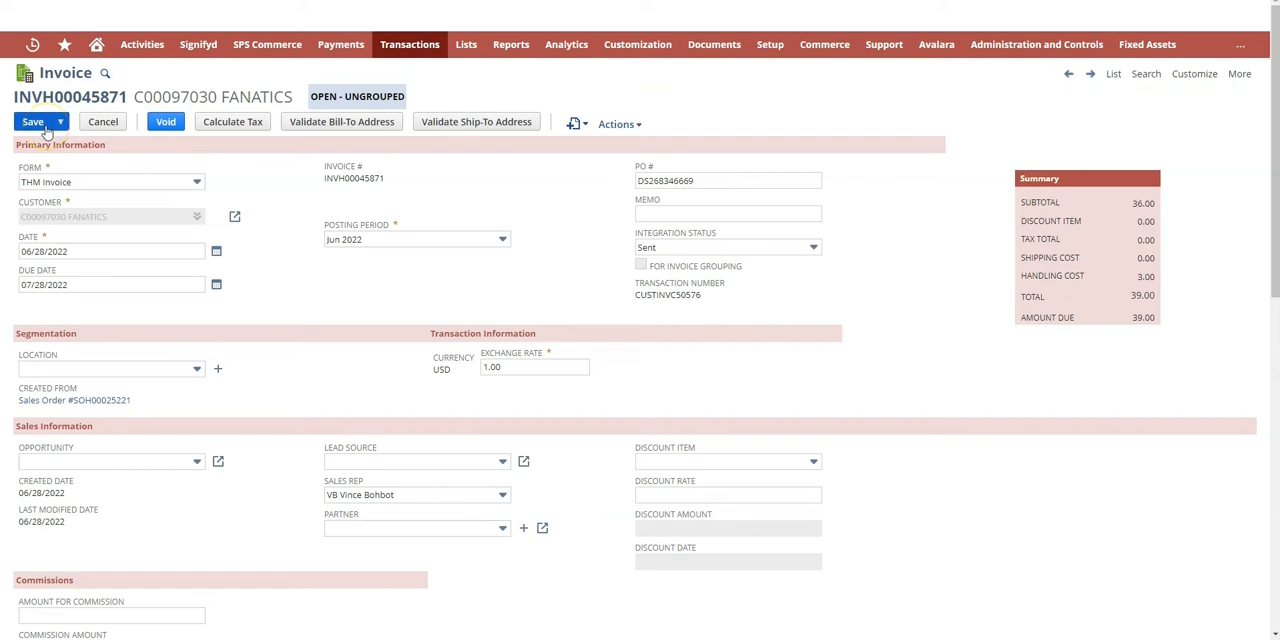
{"action": "mouse_move", "coordinate": [365, 323]}
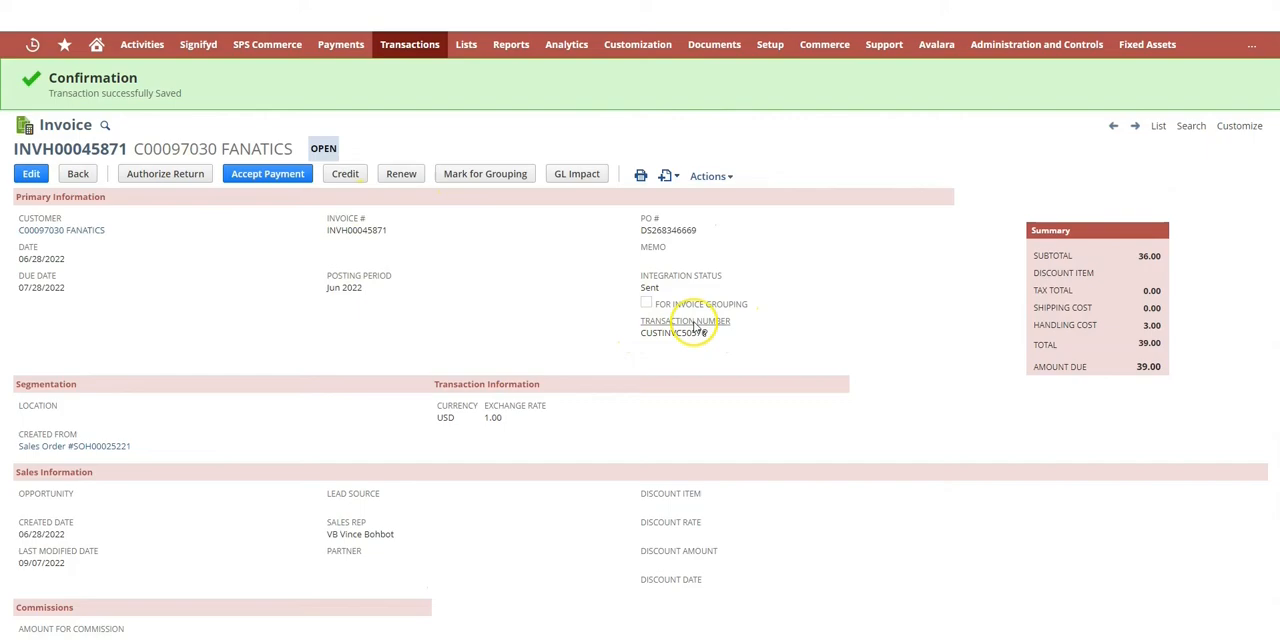
Reopen For Invoice Grouping Field Help and select the forinvoicegrouping field ID.
{"action": "left_click", "coordinate": [701, 304]}
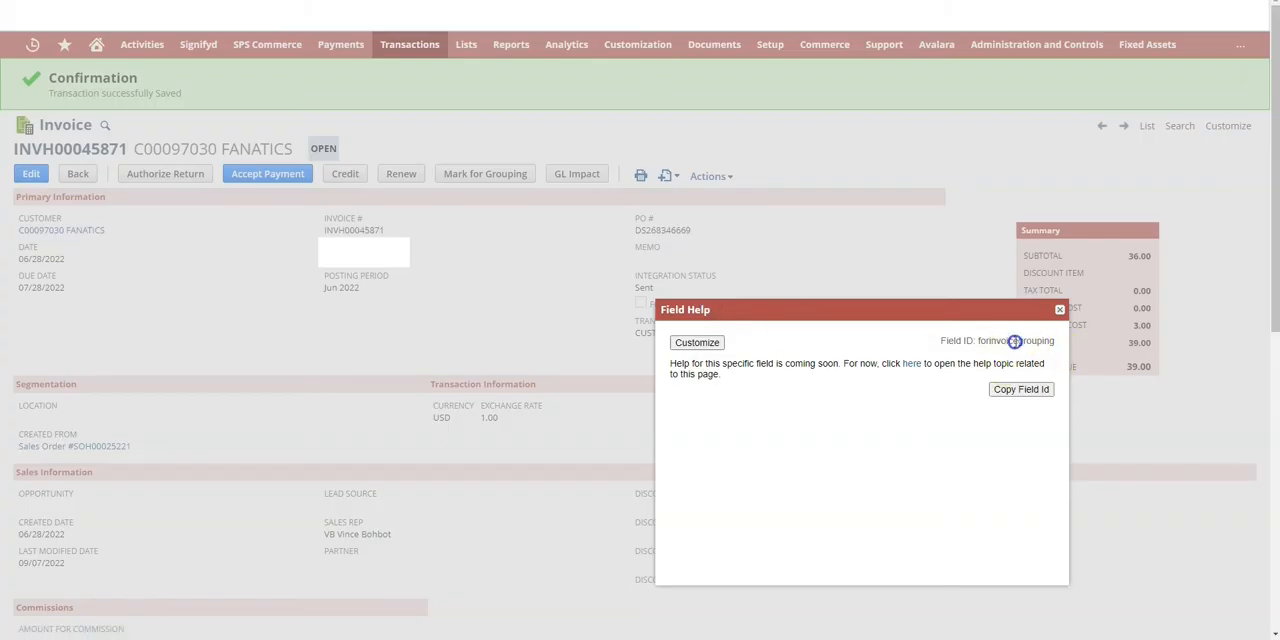
{"action": "left_click", "coordinate": [1060, 309]}
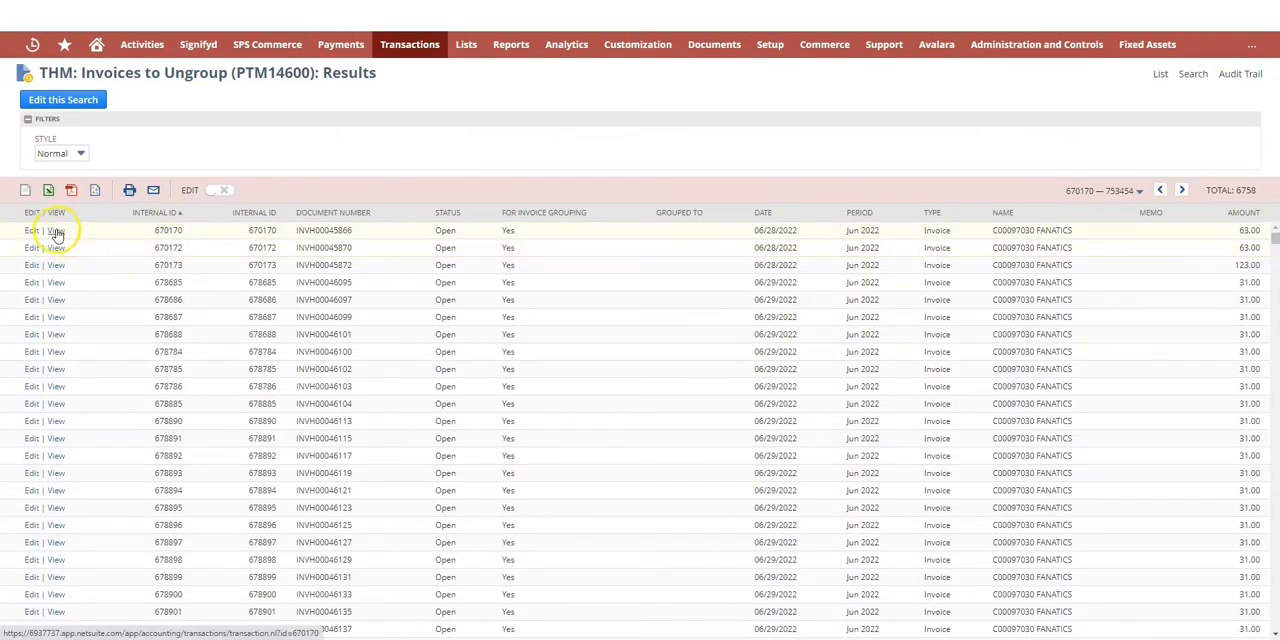
{"action": "mouse_move", "coordinate": [57, 230]}
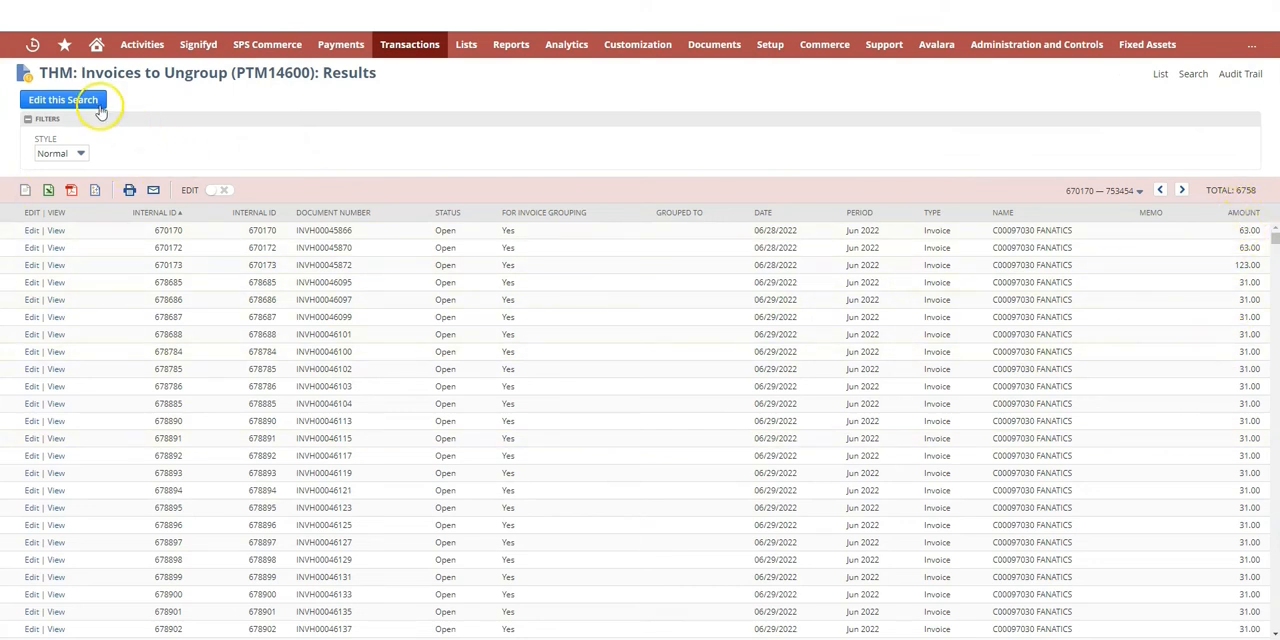
Add a Formula (Numeric) criterion rownum equal to 1, then save and run the search.
{"action": "left_click", "coordinate": [62, 99]}
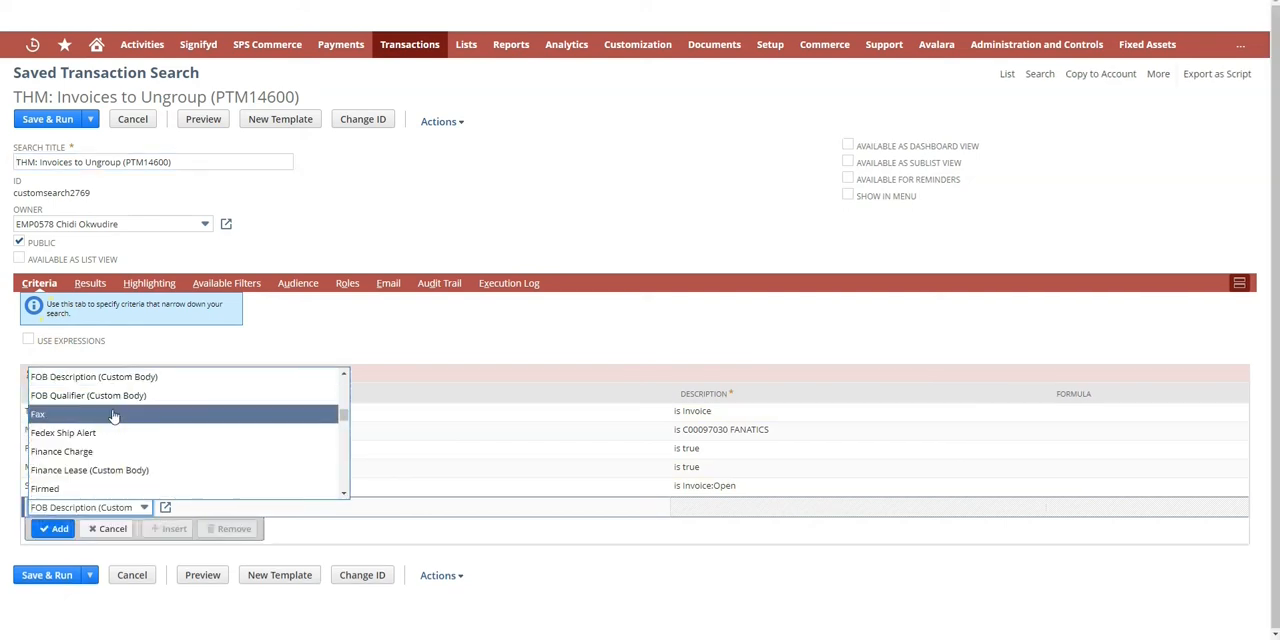
{"action": "scroll", "scroll_direction": "down", "scroll_amount": 3}
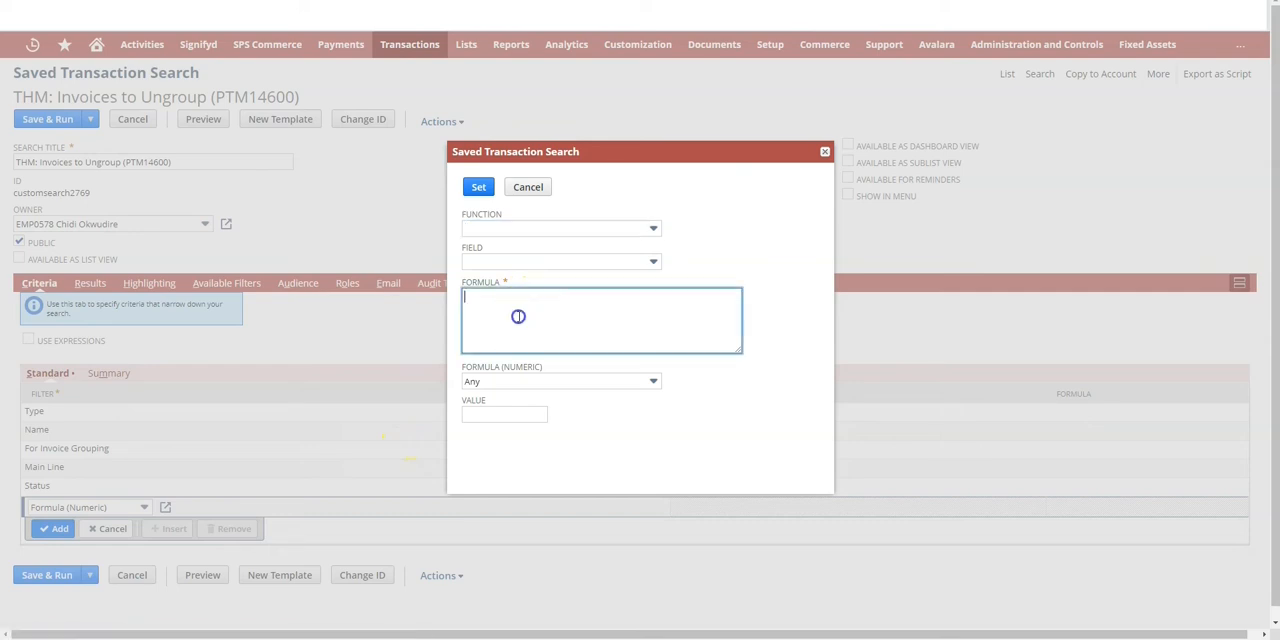
{"action": "type", "text": "rownum"}
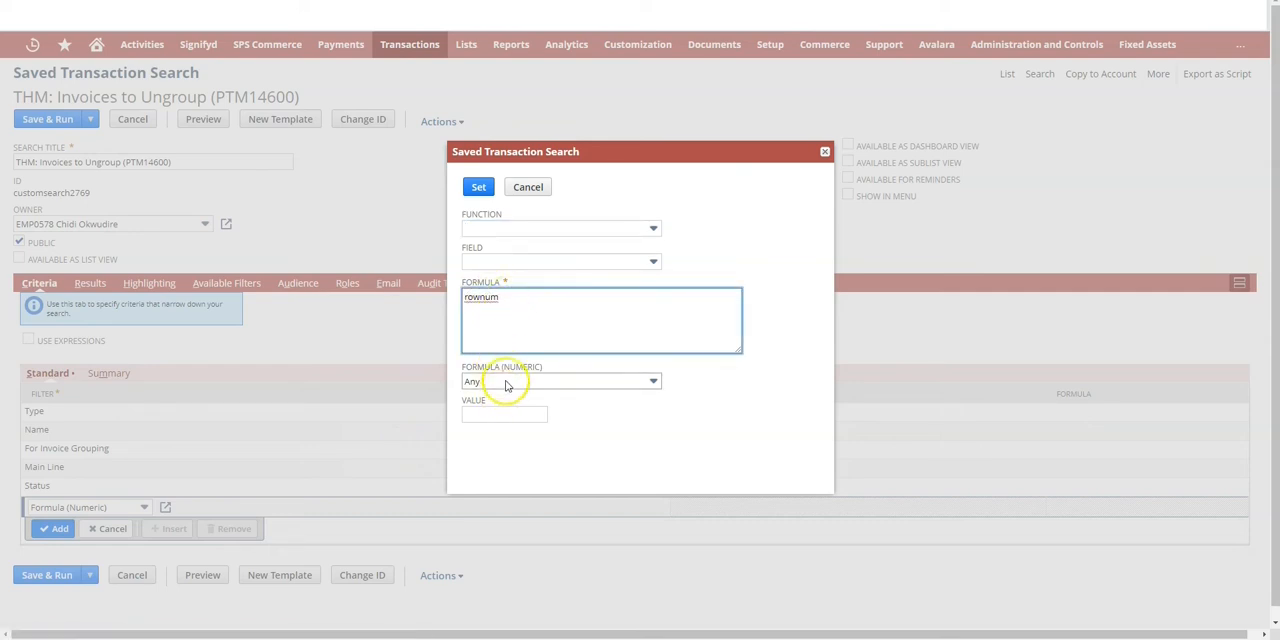
{"action": "left_click", "coordinate": [560, 381]}
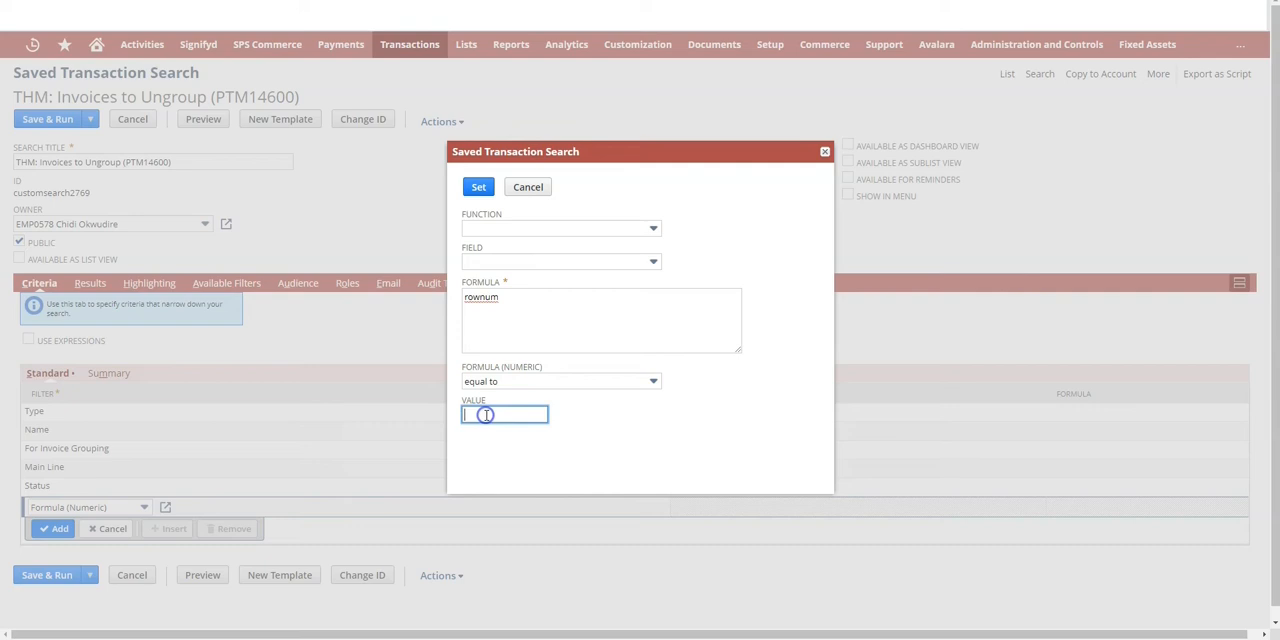
{"action": "left_click", "coordinate": [478, 187]}
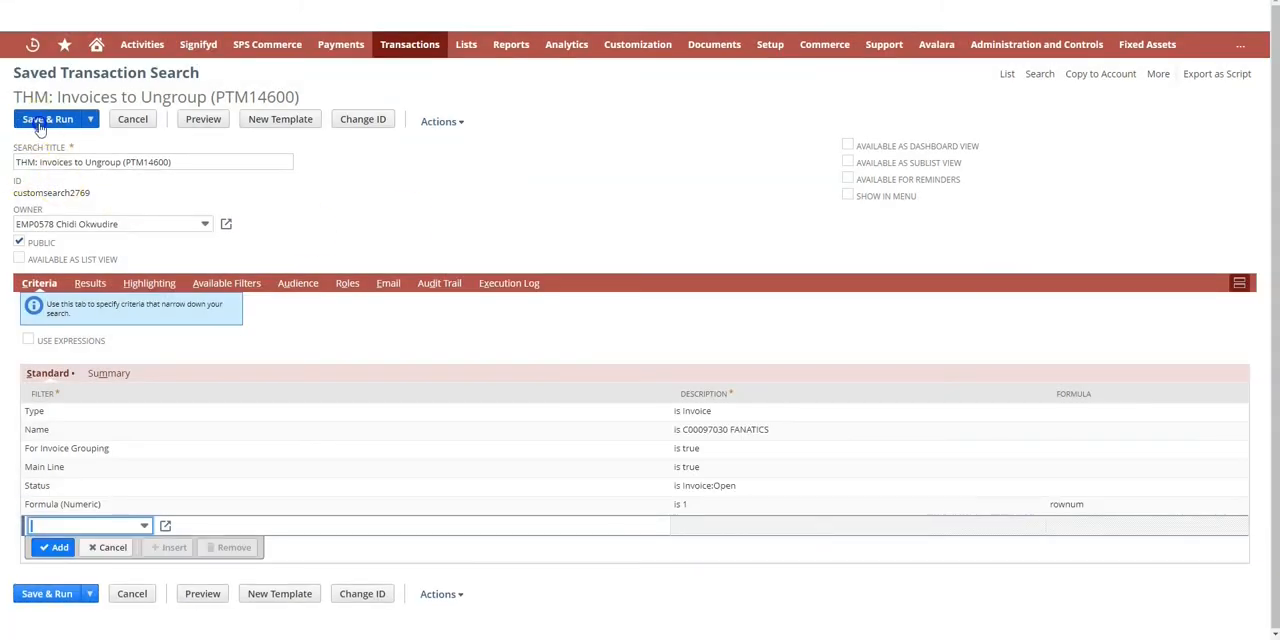
{"action": "left_click", "coordinate": [48, 118]}
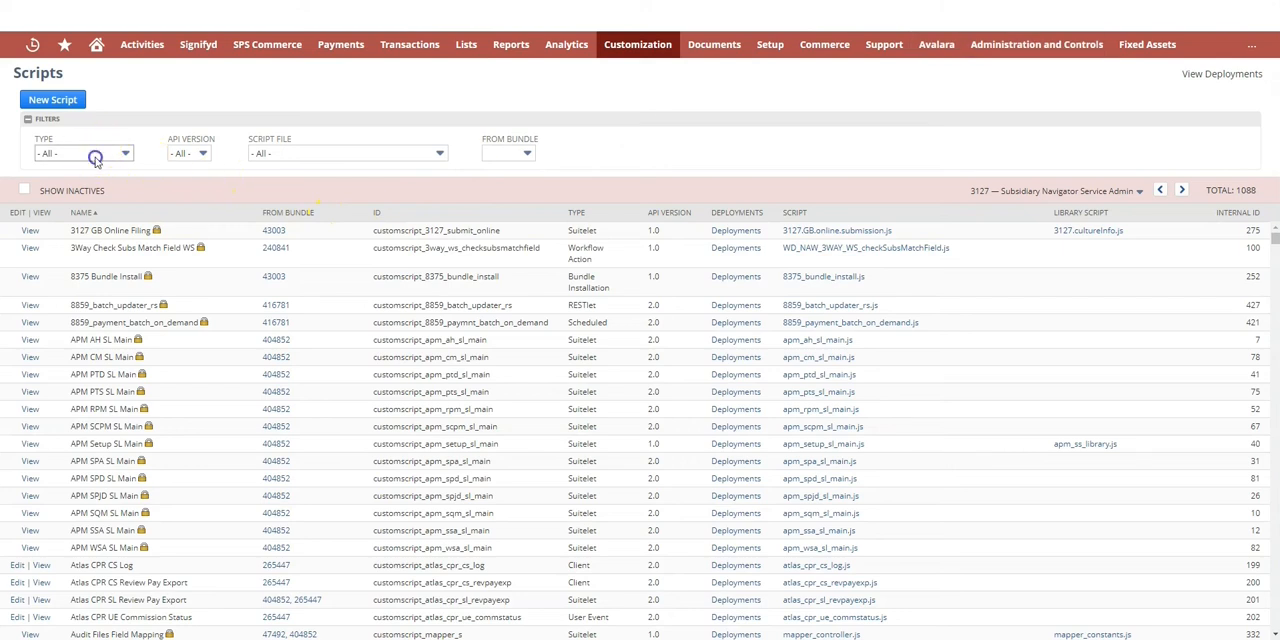
Filter scripts by type, open PRI UTIL Mass Update (MR), and show its deployments.
{"action": "left_click", "coordinate": [84, 153]}
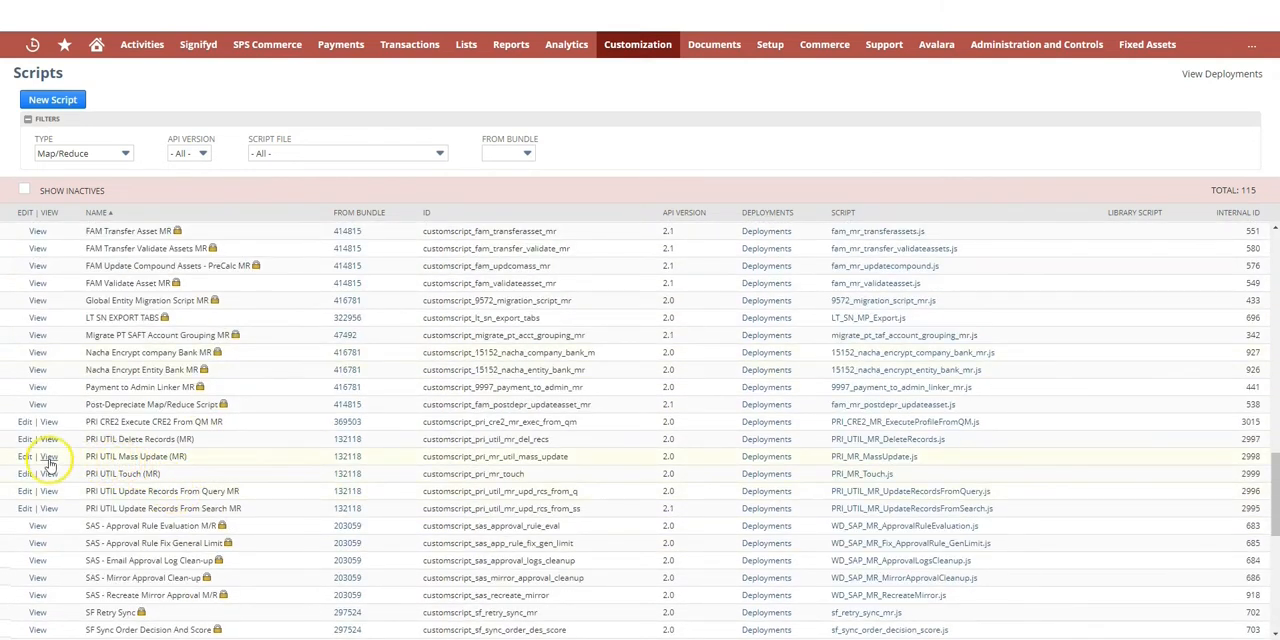
{"action": "left_click", "coordinate": [49, 456]}
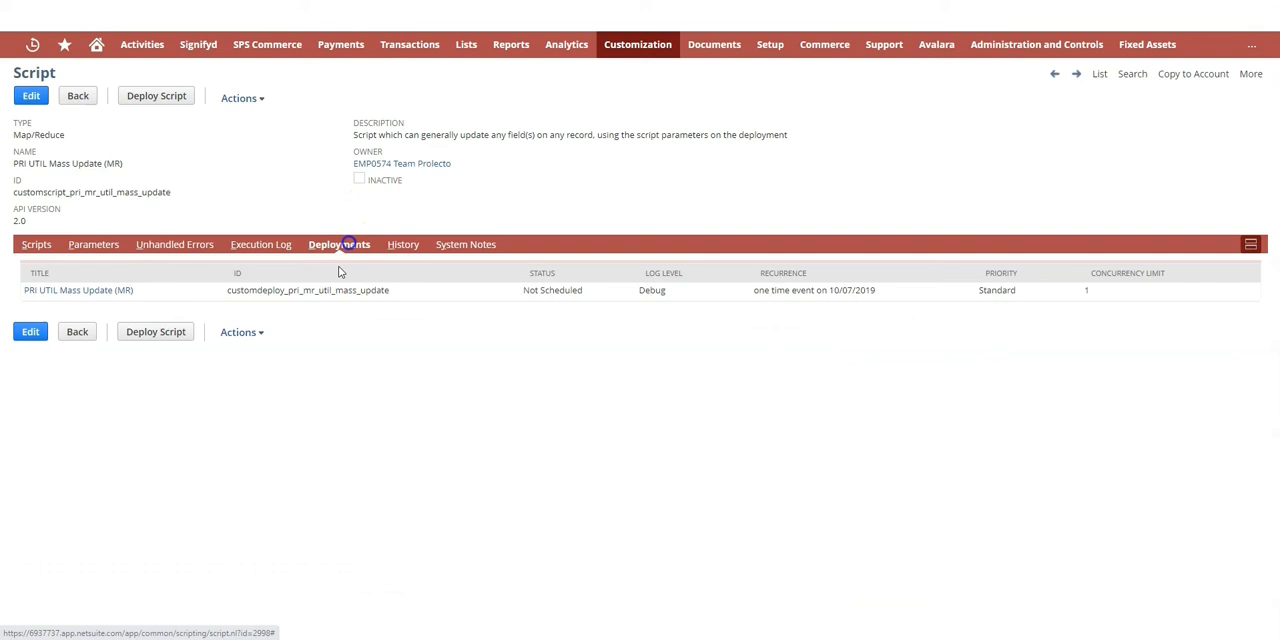
{"action": "left_click", "coordinate": [339, 244]}
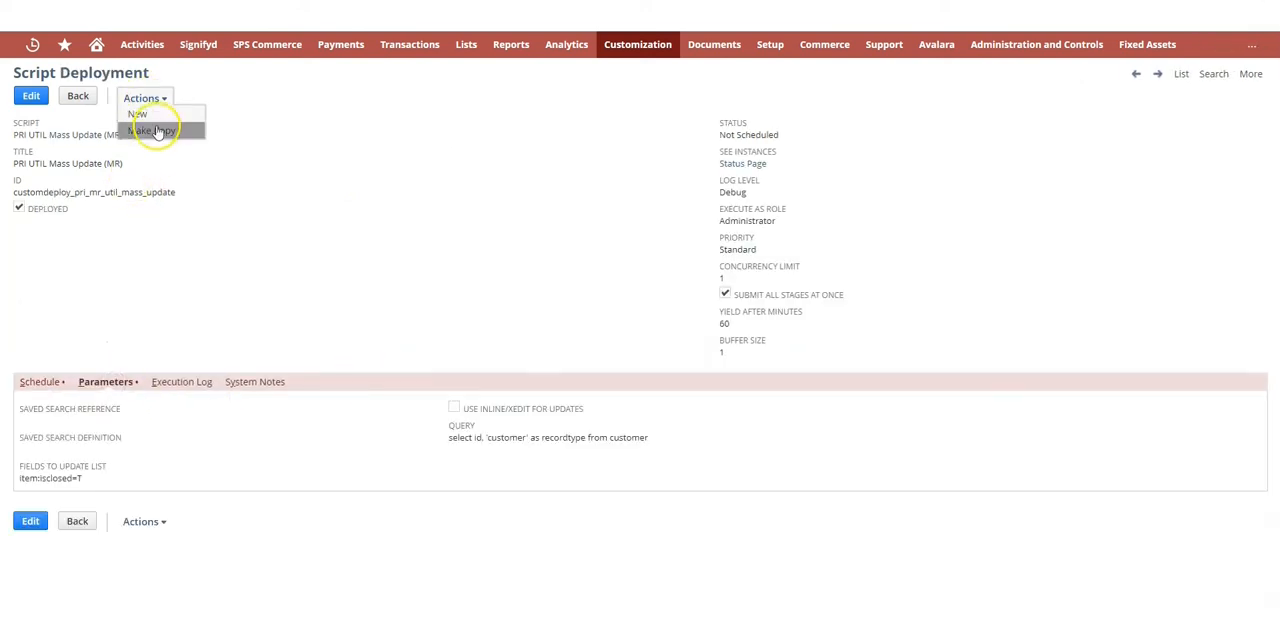
Copy the deployment, append 'Update Invoice Group' to its title, and look up the field ID.
{"action": "left_click", "coordinate": [152, 130]}
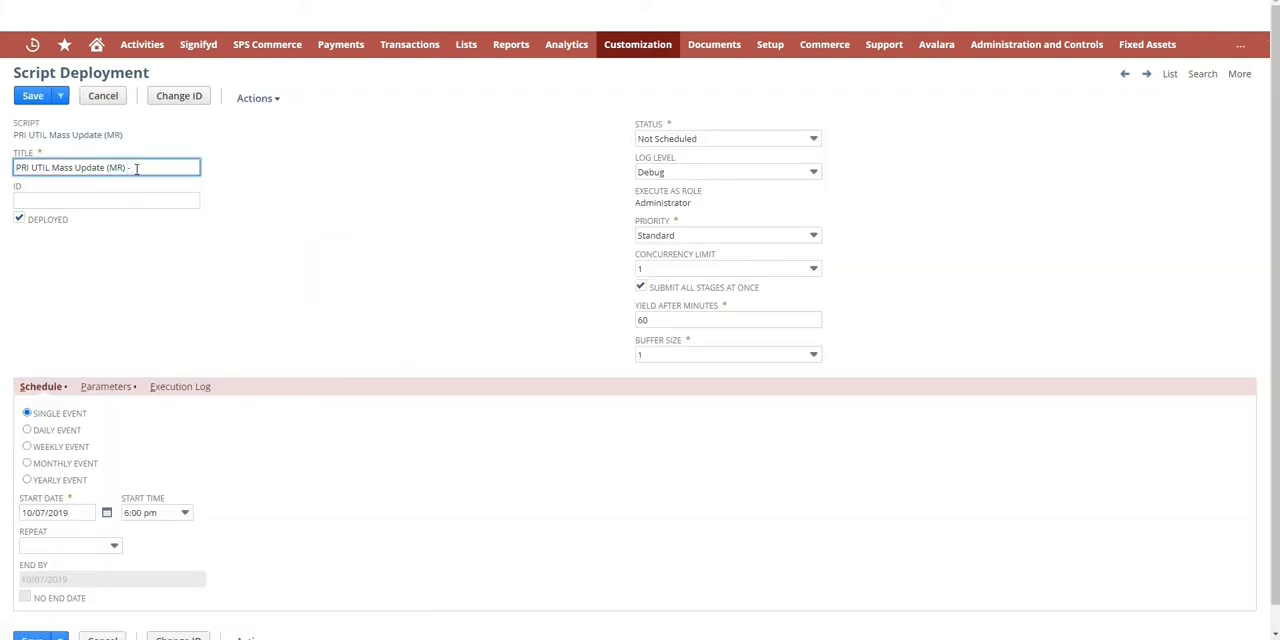
{"action": "type", "text": "Update"}
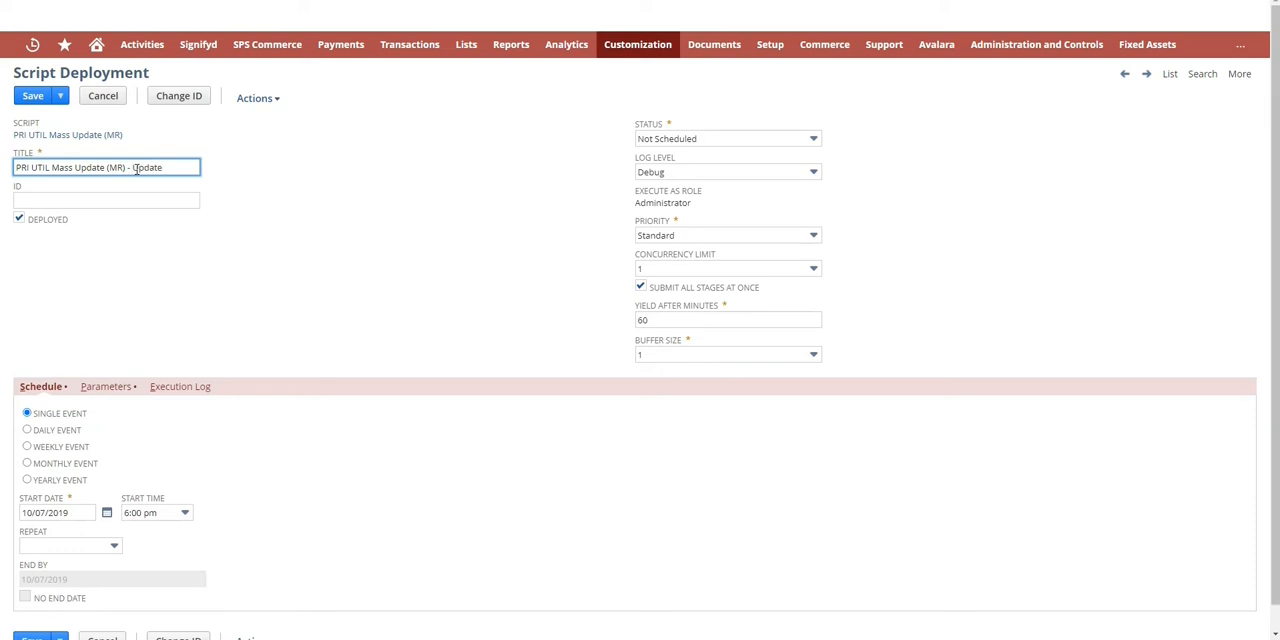
{"action": "type", "text": "Ivo"}
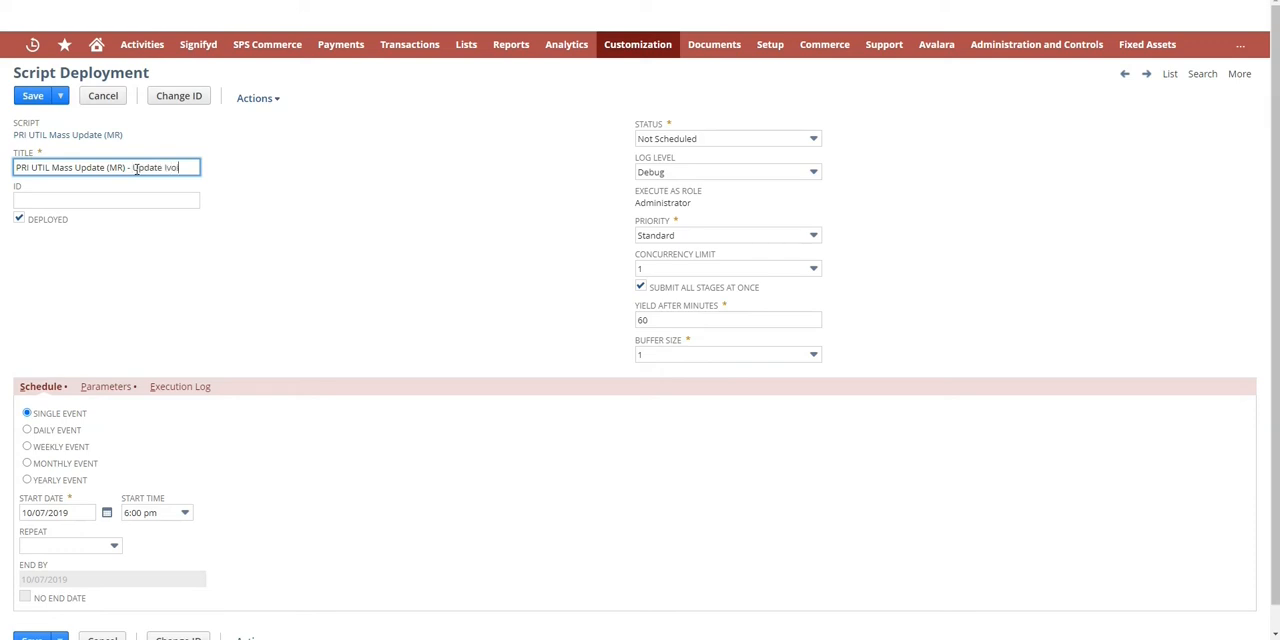
{"action": "key", "text": "Backspace"}
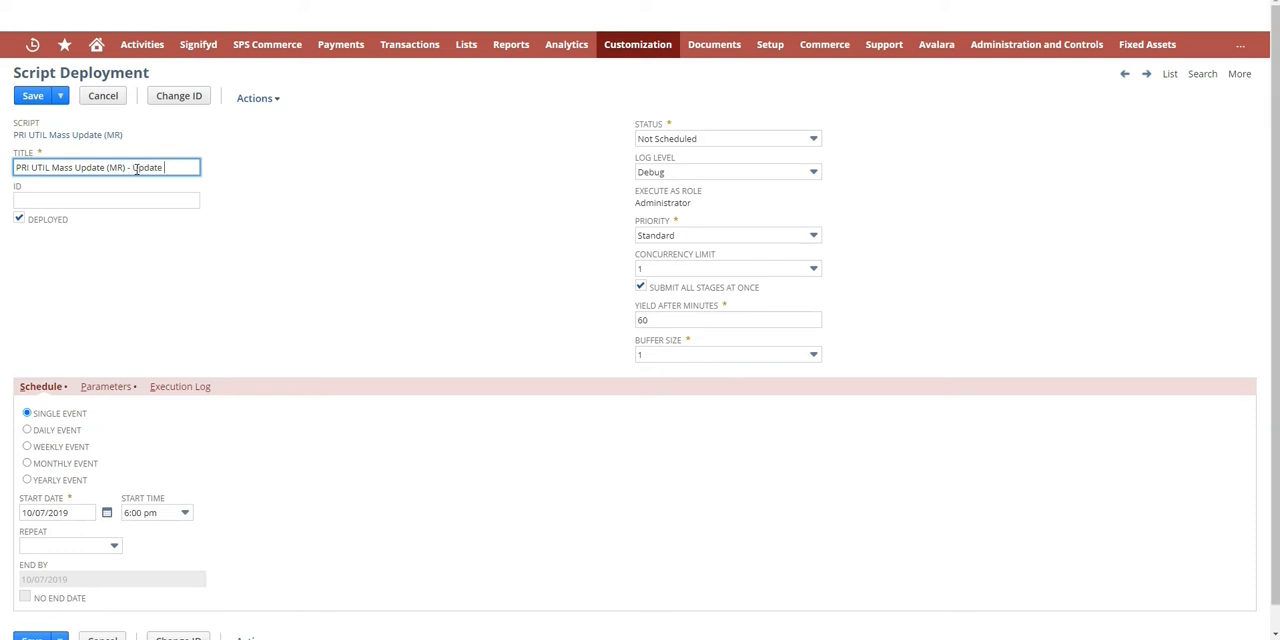
{"action": "type", "text": "Invoice Group"}
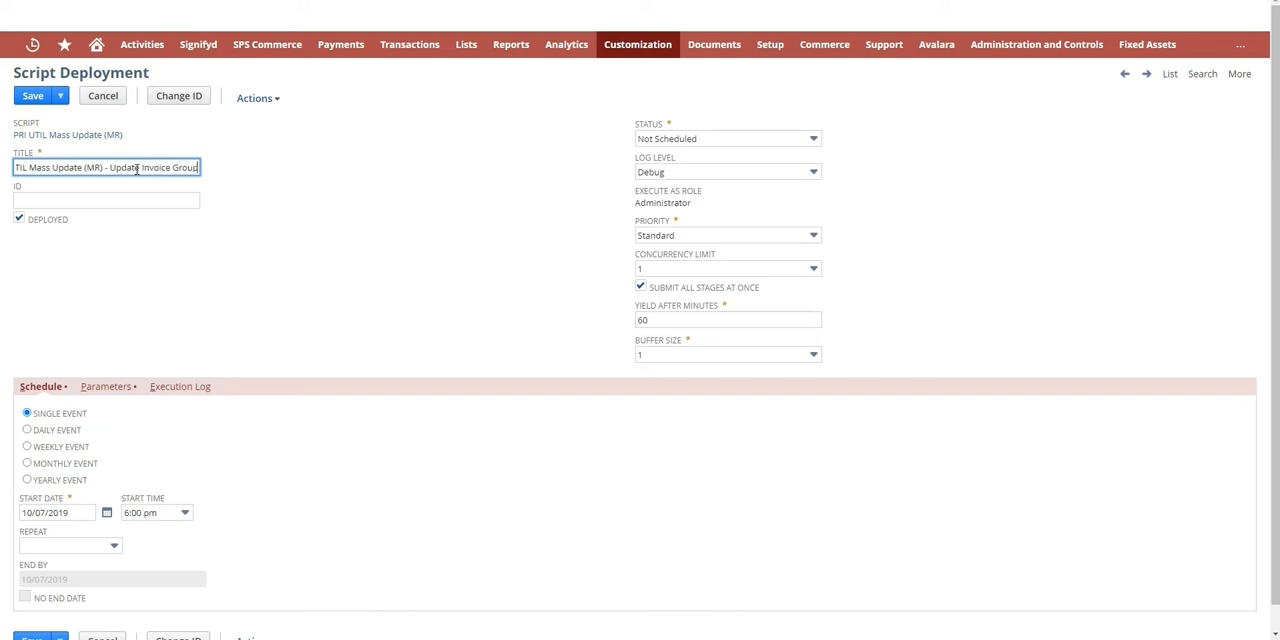
{"action": "left_click", "coordinate": [104, 386]}
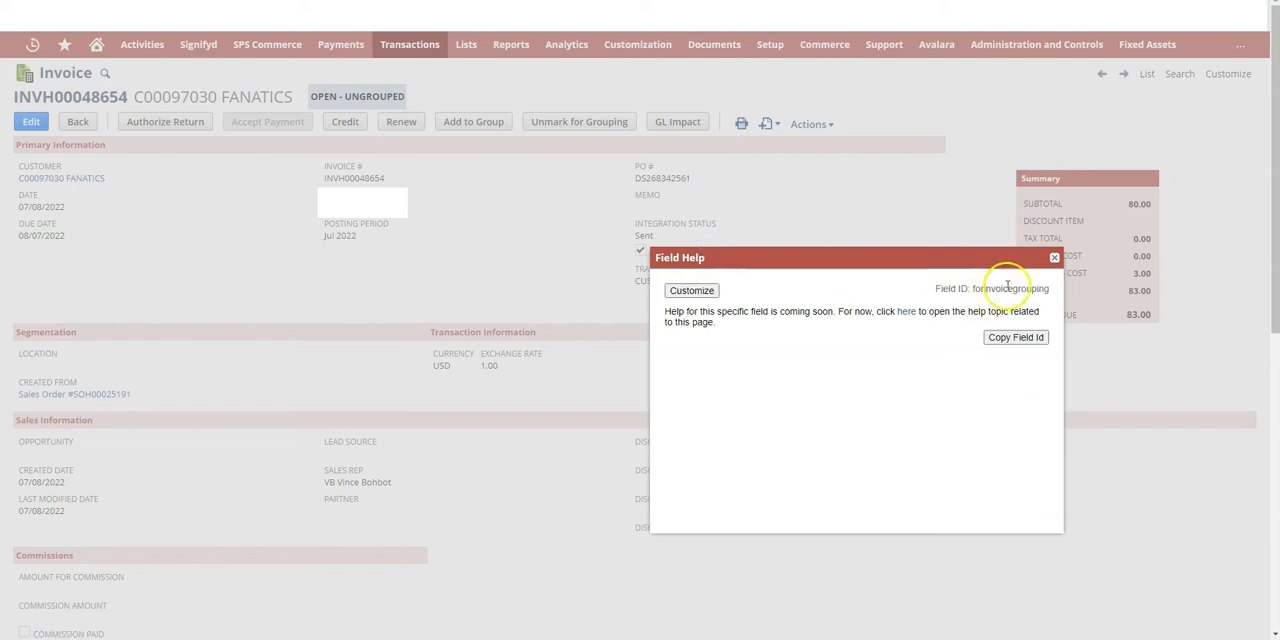
Set Fields to Update to forinvoicegrouping=F, clear Query, and enable inline/xedit updates.
{"action": "double_click", "coordinate": [1010, 288]}
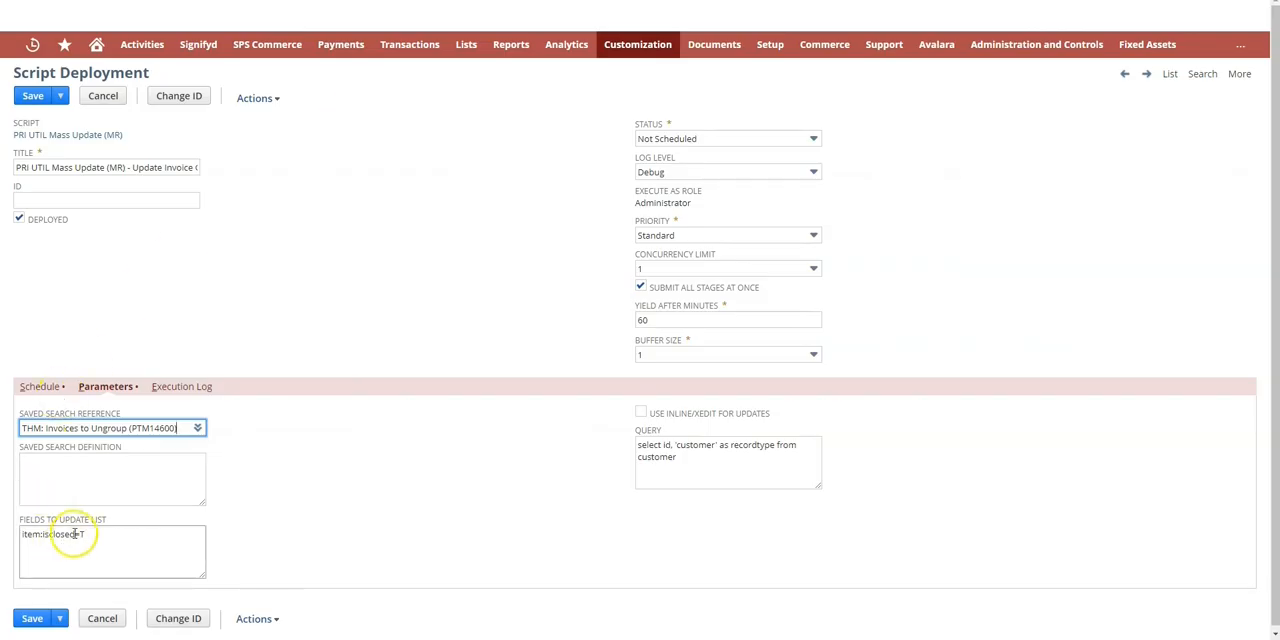
{"action": "type", "text": "forinvoicegrouping=T"}
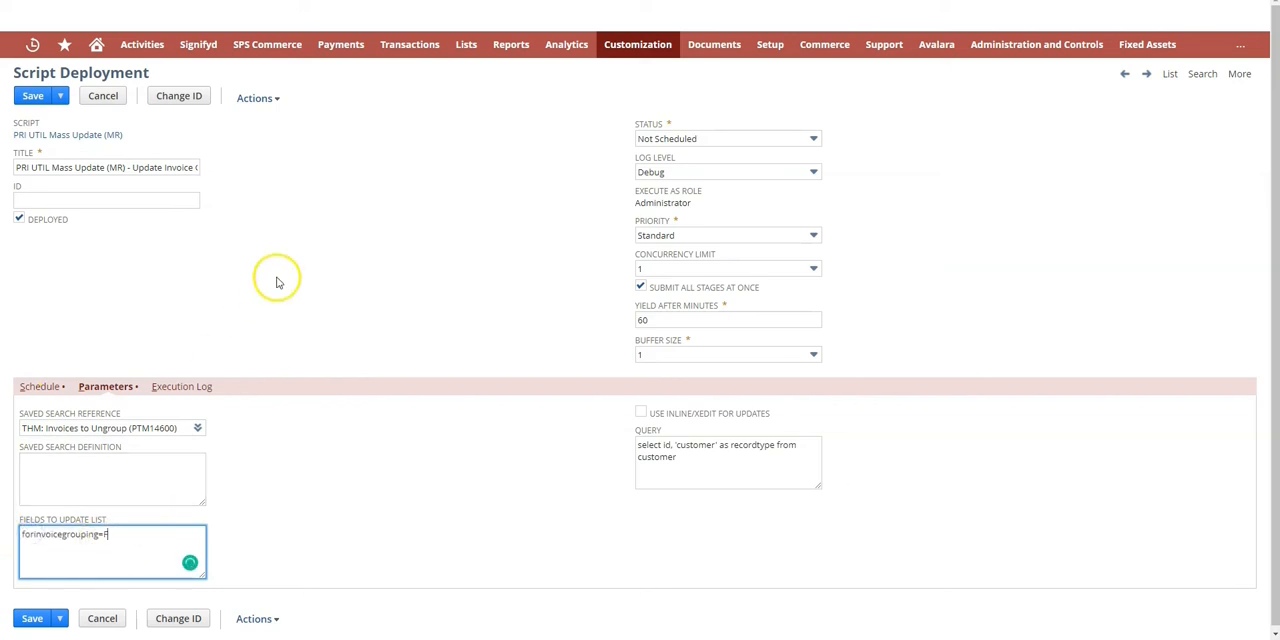
{"action": "double_click", "coordinate": [656, 457]}
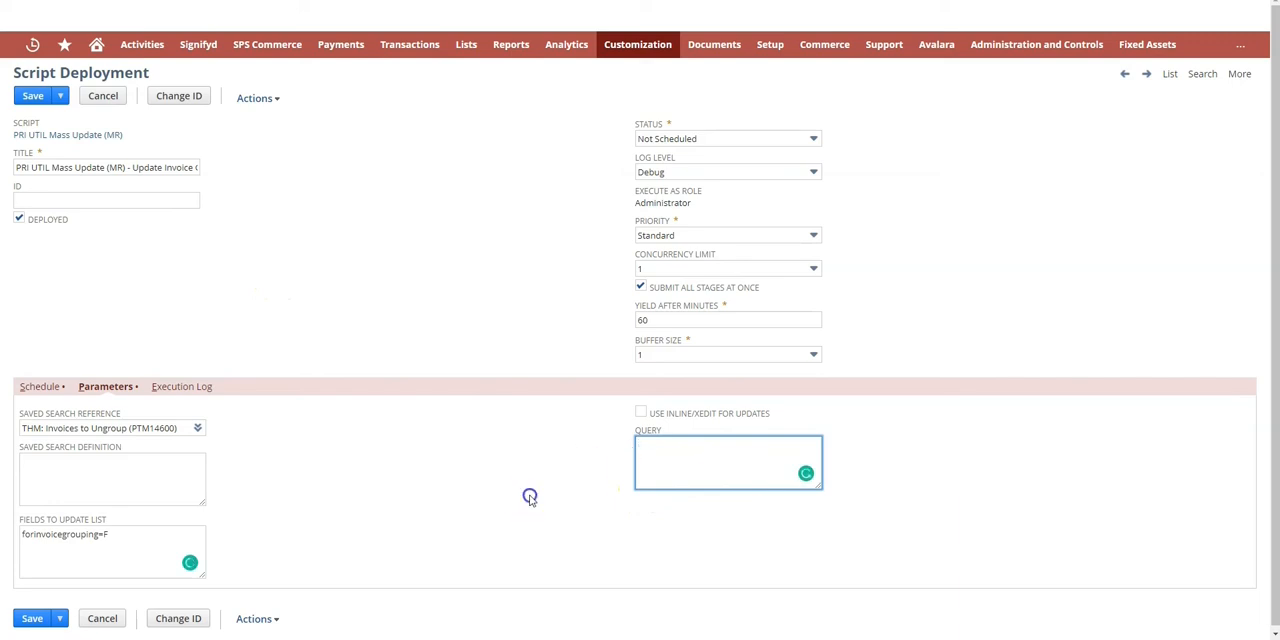
{"action": "left_click", "coordinate": [641, 413]}
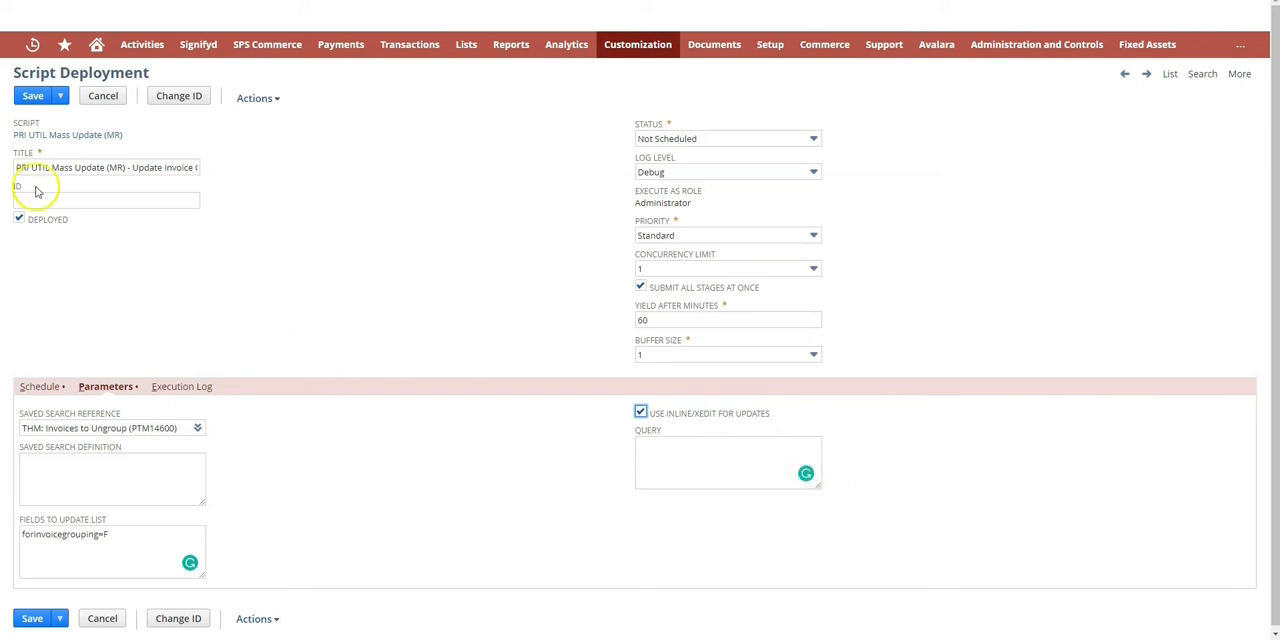
{"action": "left_click", "coordinate": [59, 95]}
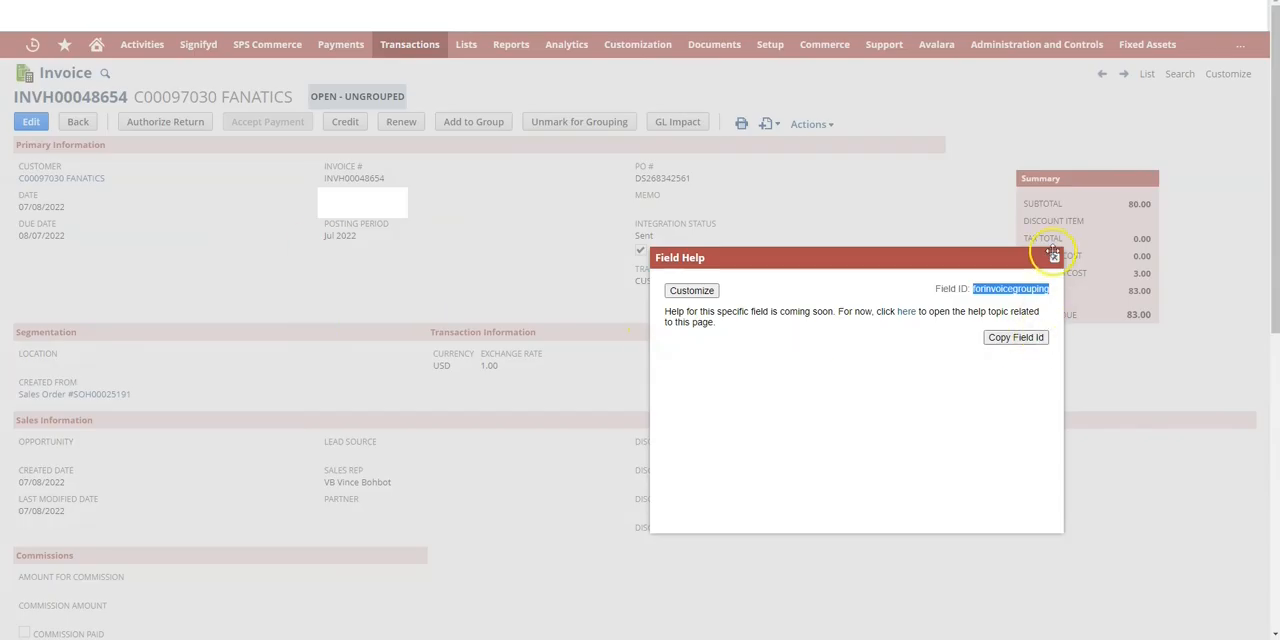
Close the Field Help popup to view the Invoices to Ungroup results.
{"action": "left_click", "coordinate": [1052, 256]}
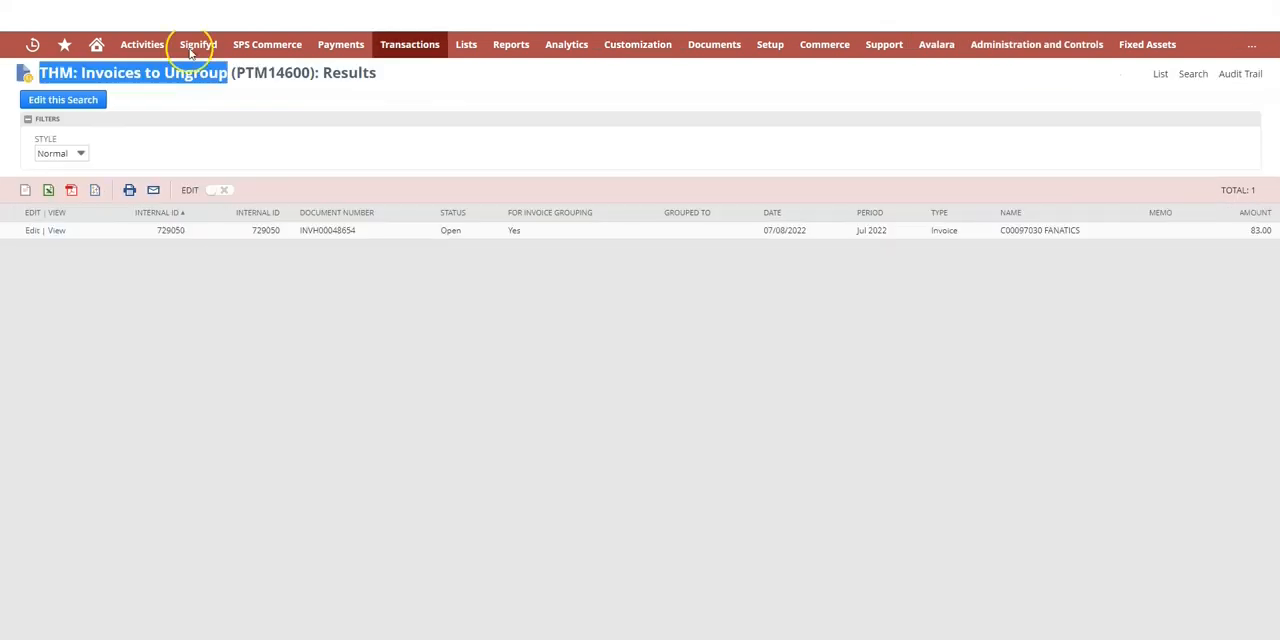
Remove the rownum criterion, save and run the search, and view Map/Reduce Script Status.
{"action": "left_click", "coordinate": [63, 99]}
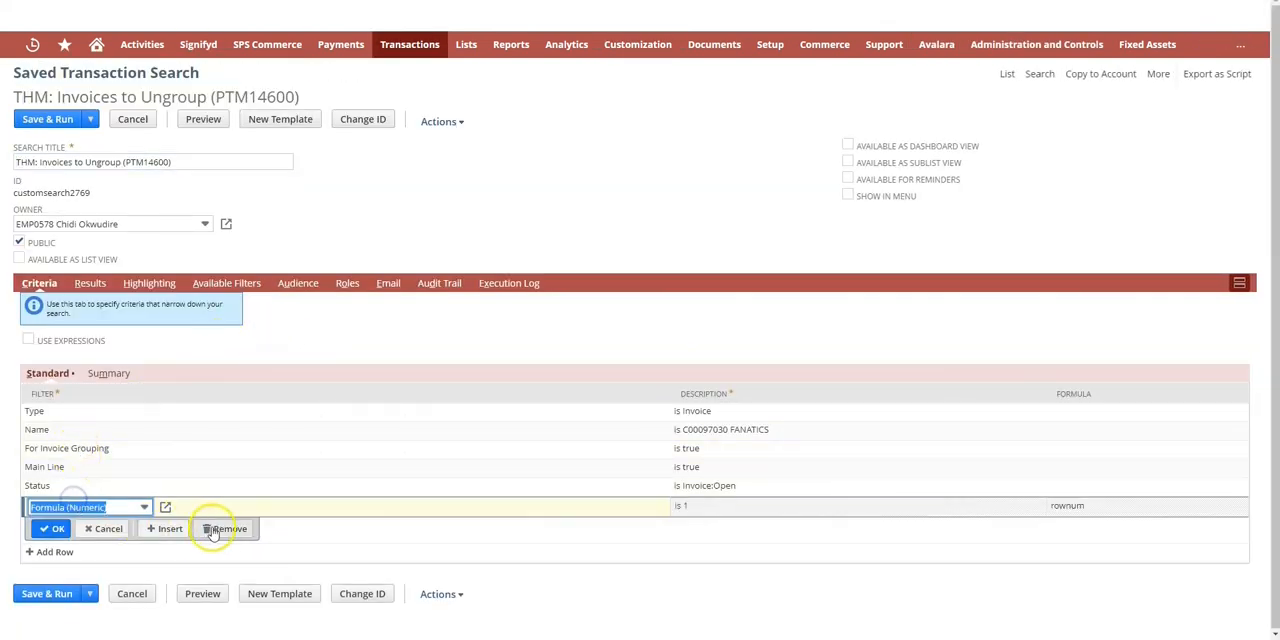
{"action": "left_click", "coordinate": [47, 118]}
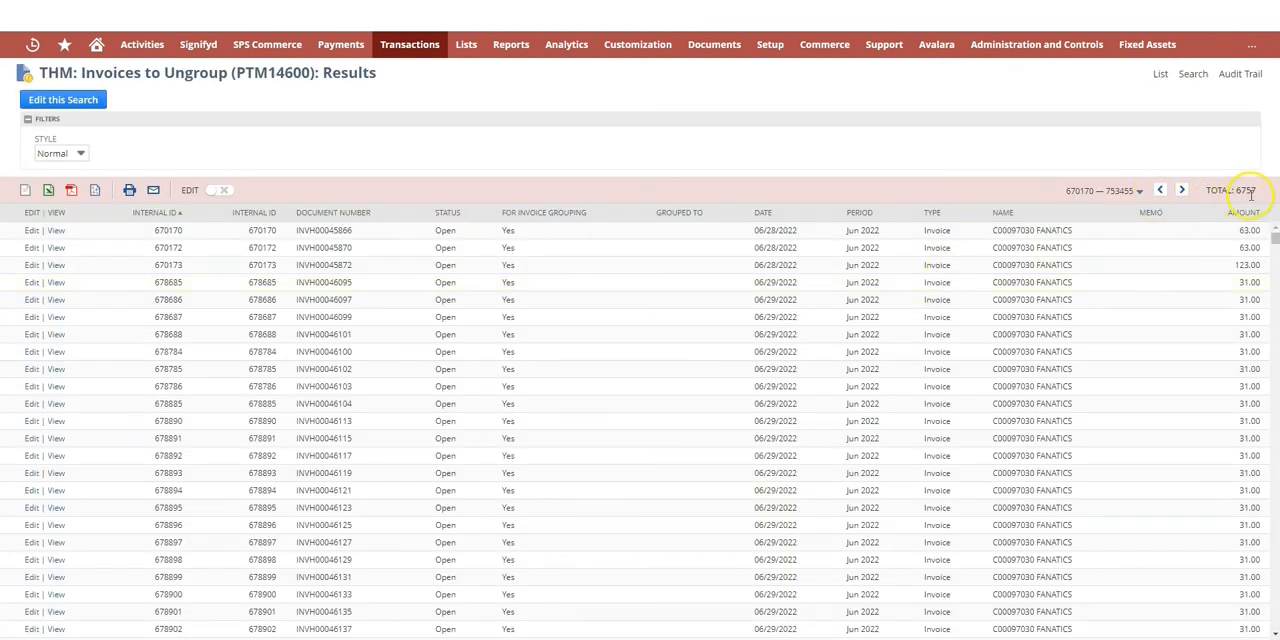
{"action": "left_click", "coordinate": [637, 44]}
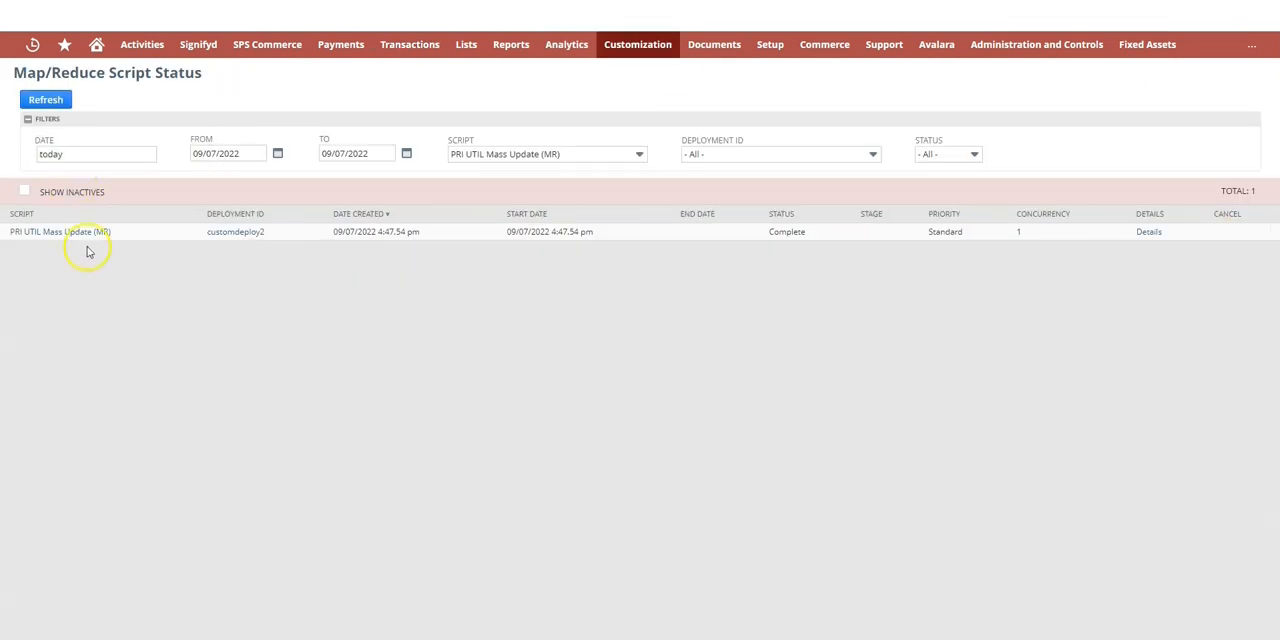
Edit deployment customdeploy2, set Concurrency Limit to 4, and review its Parameters subtab.
{"action": "left_click", "coordinate": [59, 231]}
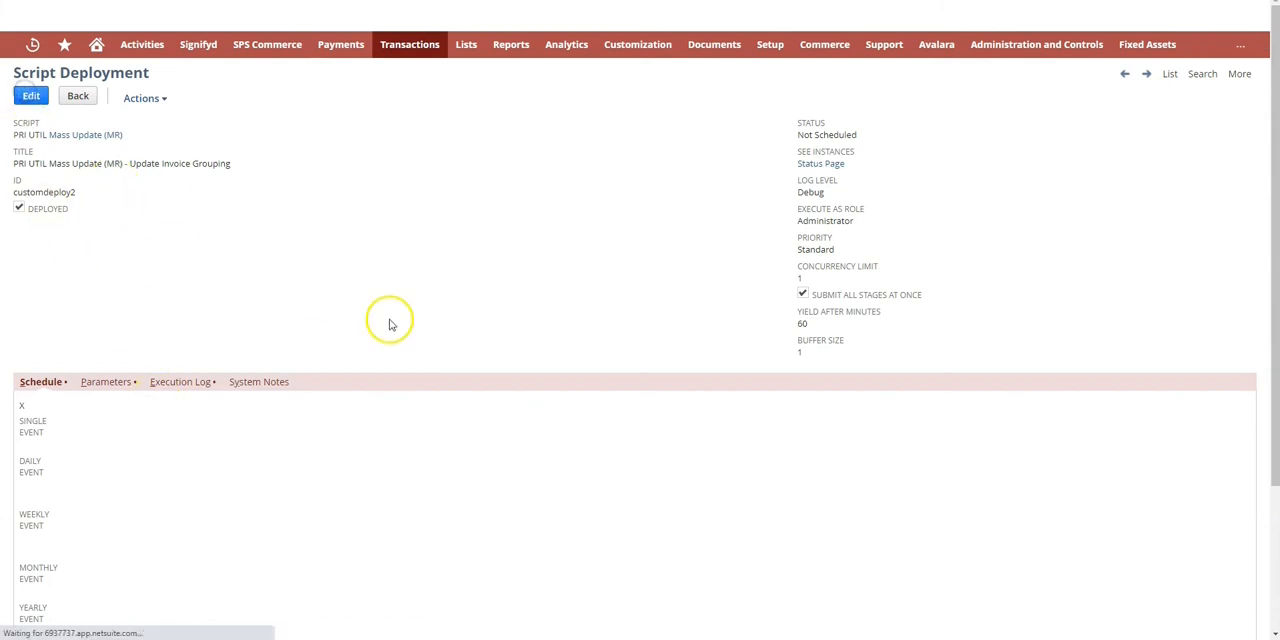
{"action": "left_click", "coordinate": [30, 95]}
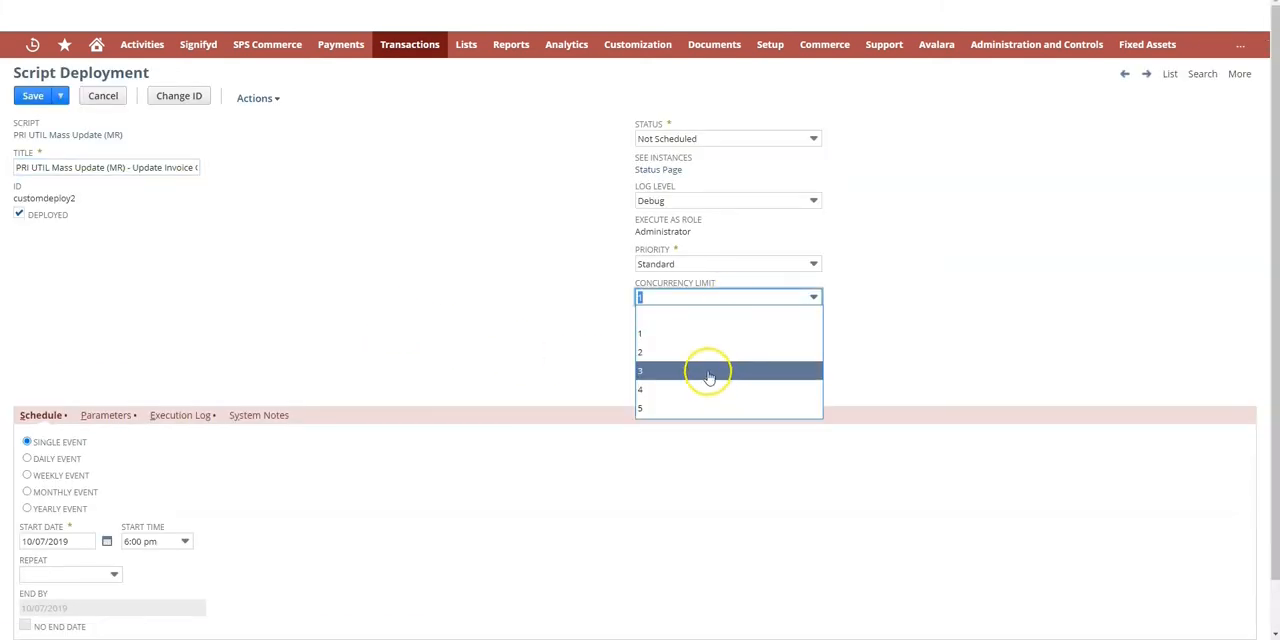
{"action": "mouse_move", "coordinate": [708, 389]}
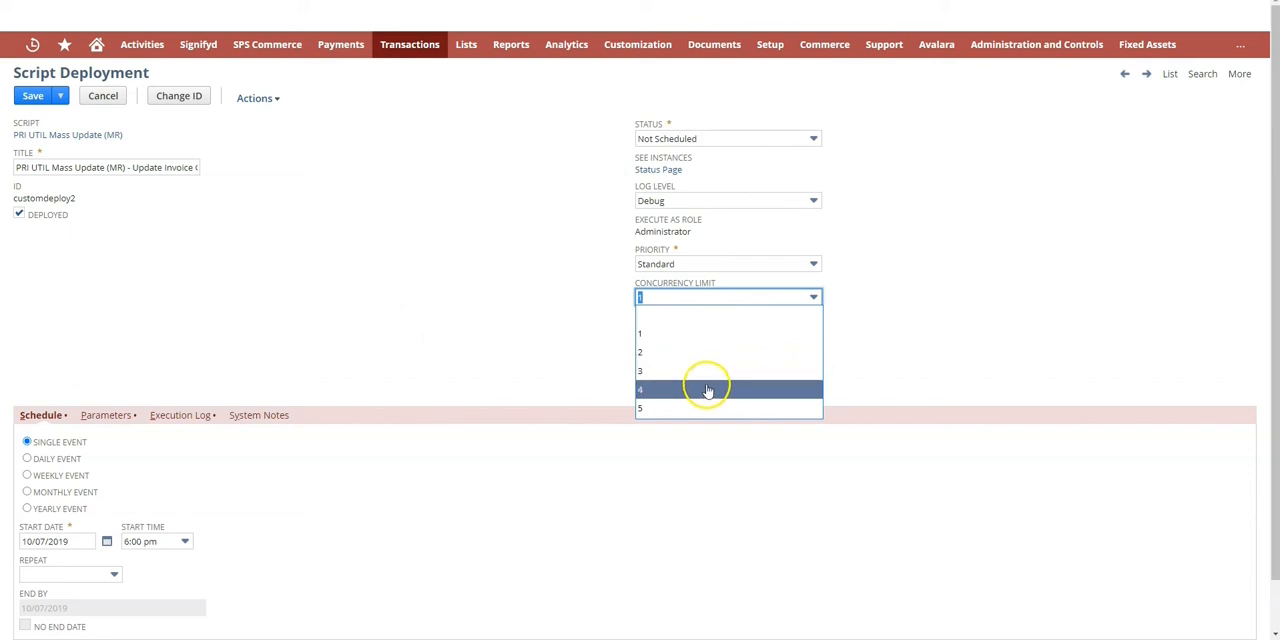
{"action": "left_click", "coordinate": [640, 389]}
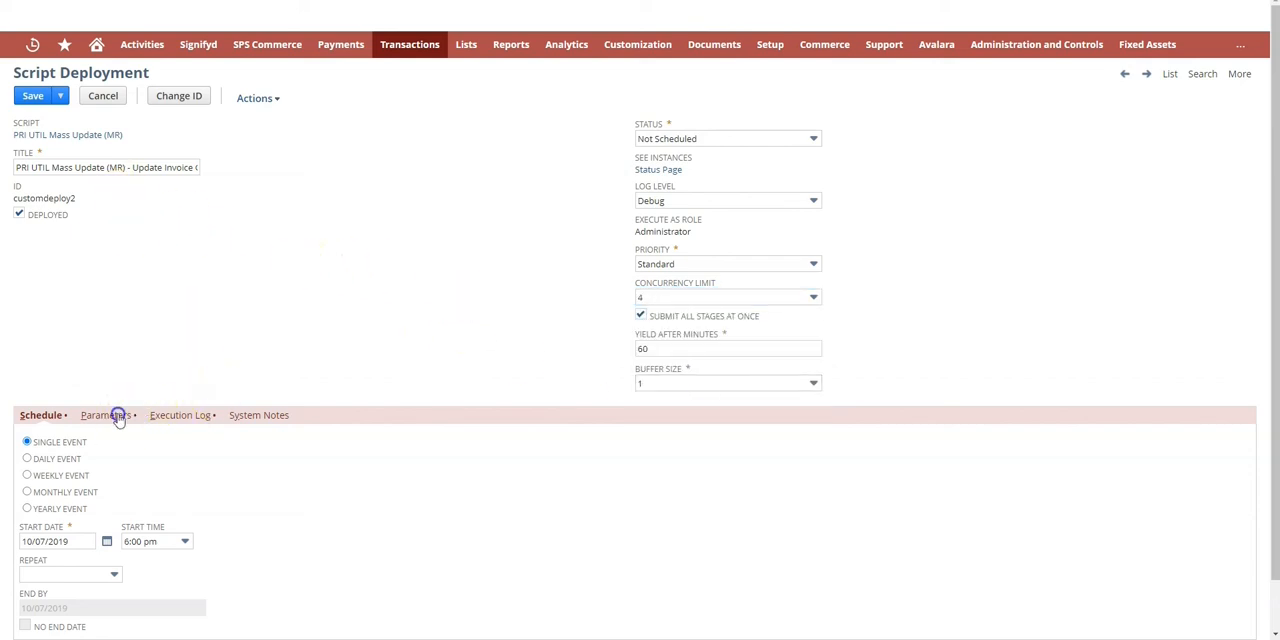
{"action": "left_click", "coordinate": [104, 415]}
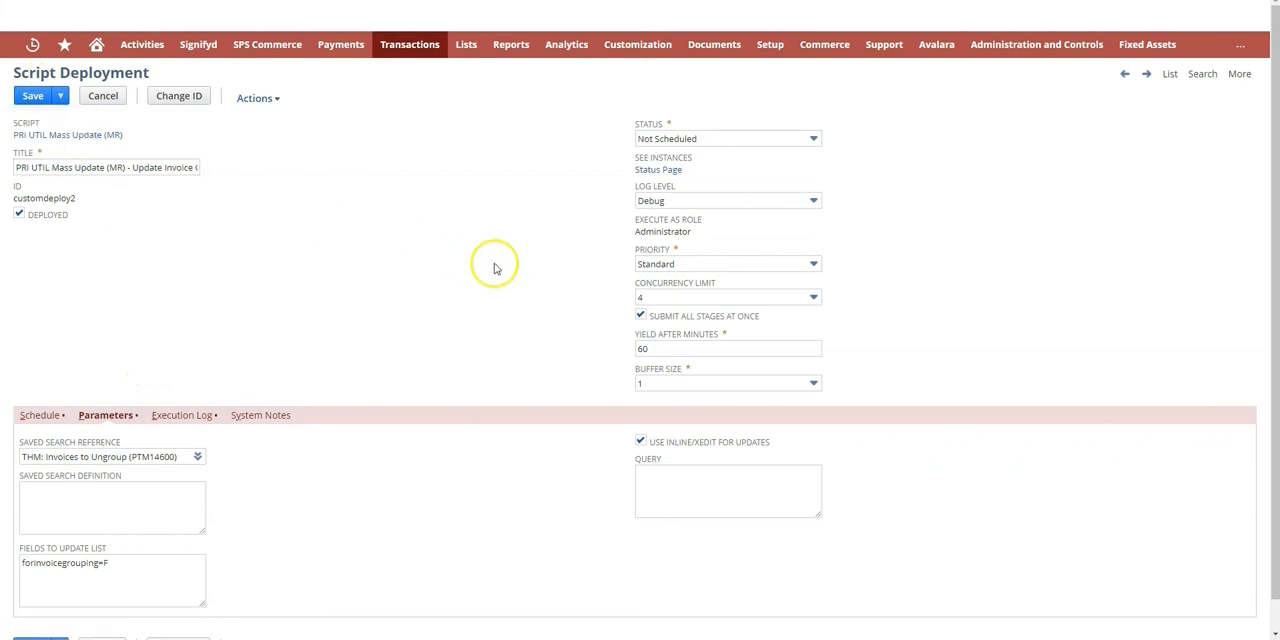